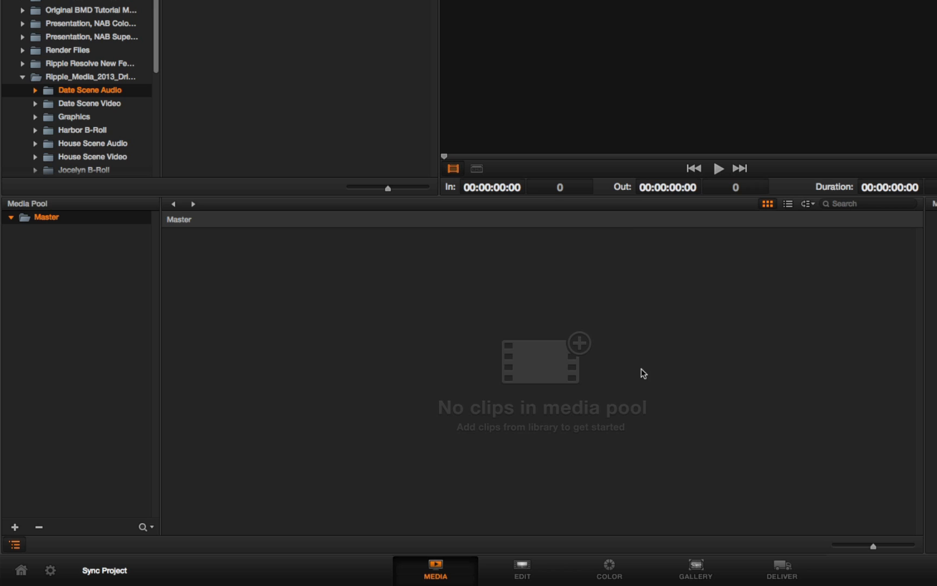
mouse_move(335, 413)
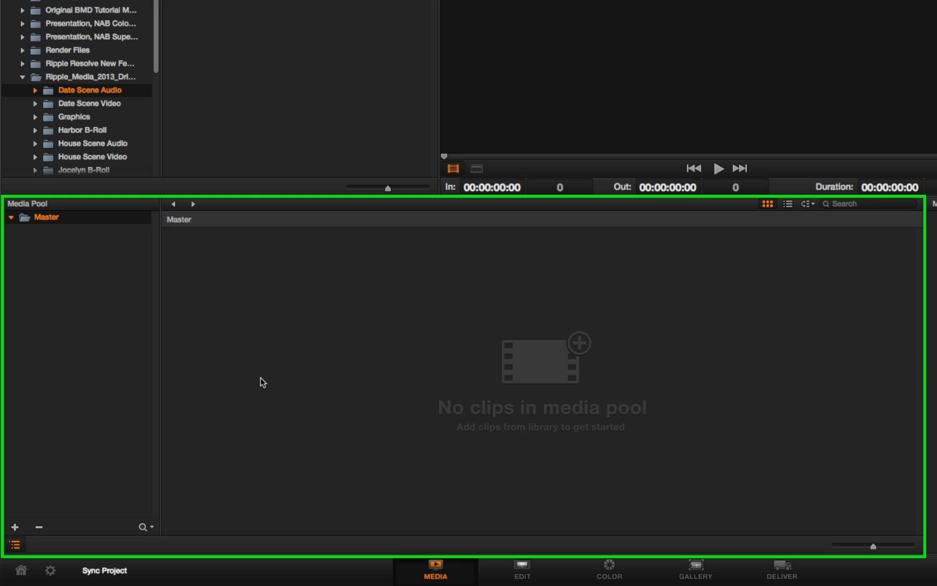
mouse_move(261, 387)
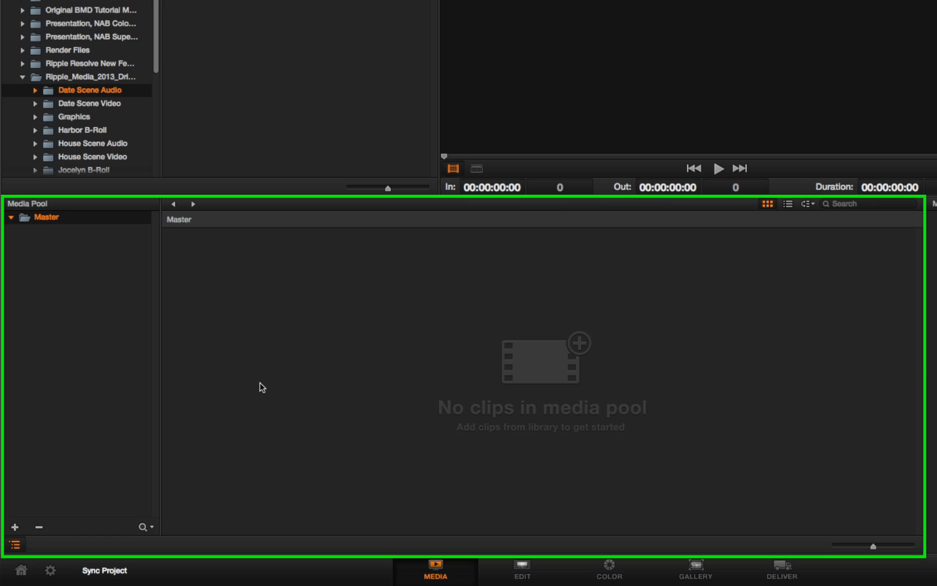
mouse_move(124, 385)
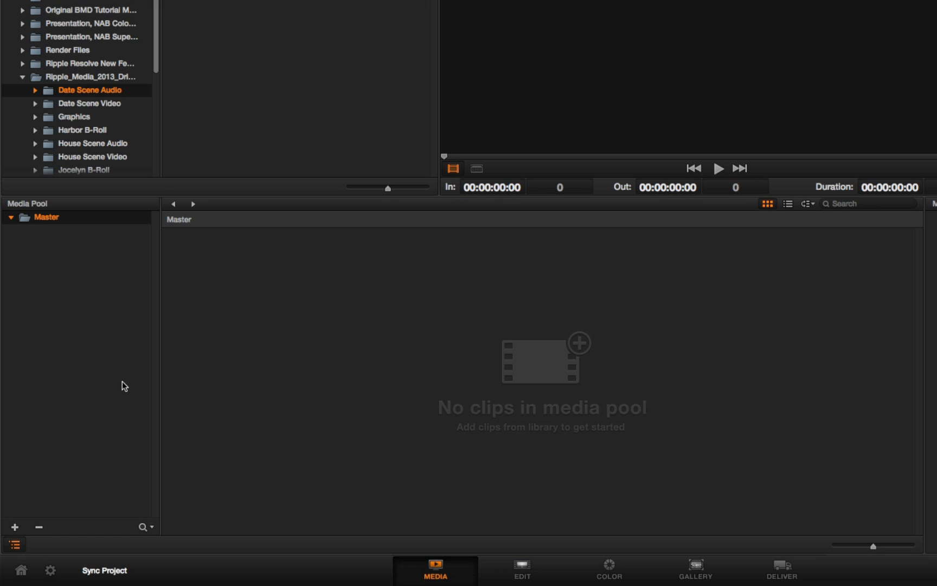
mouse_move(26, 376)
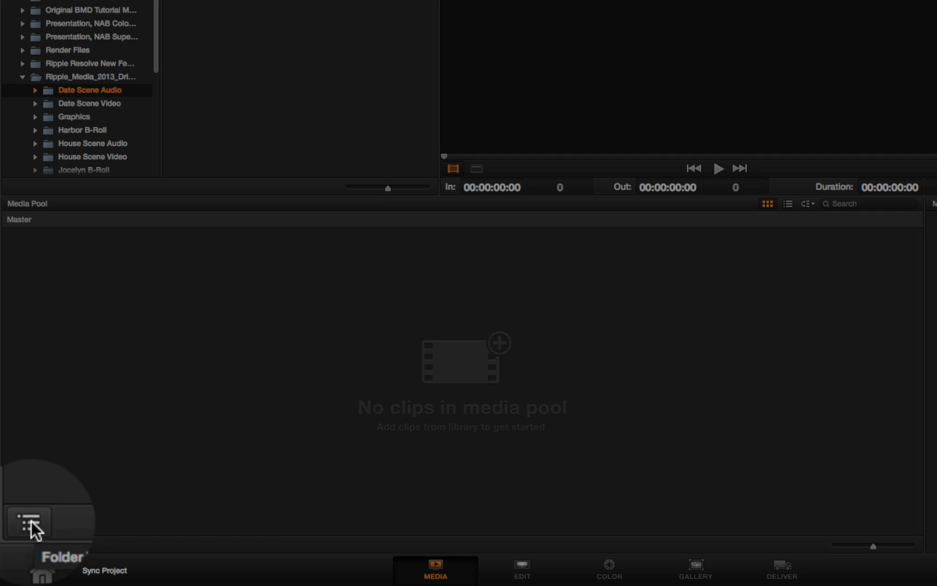
Create a new bin under Master and rename it to Bay Scene
left_click(28, 524)
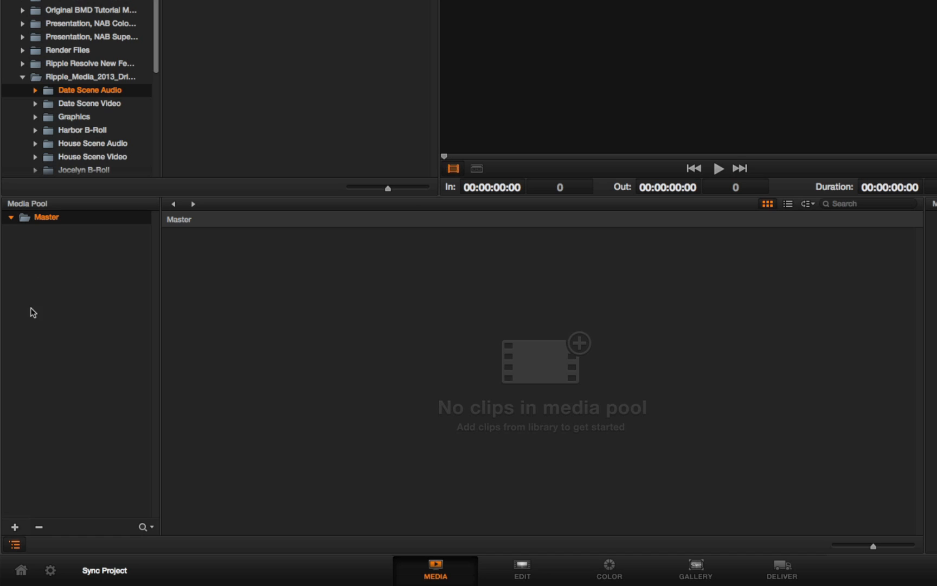
mouse_move(48, 342)
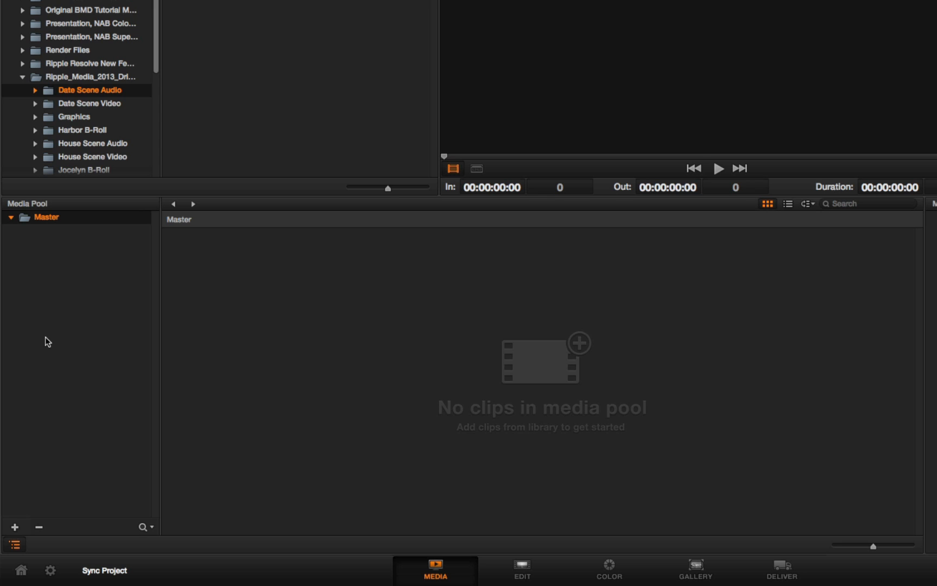
mouse_move(50, 338)
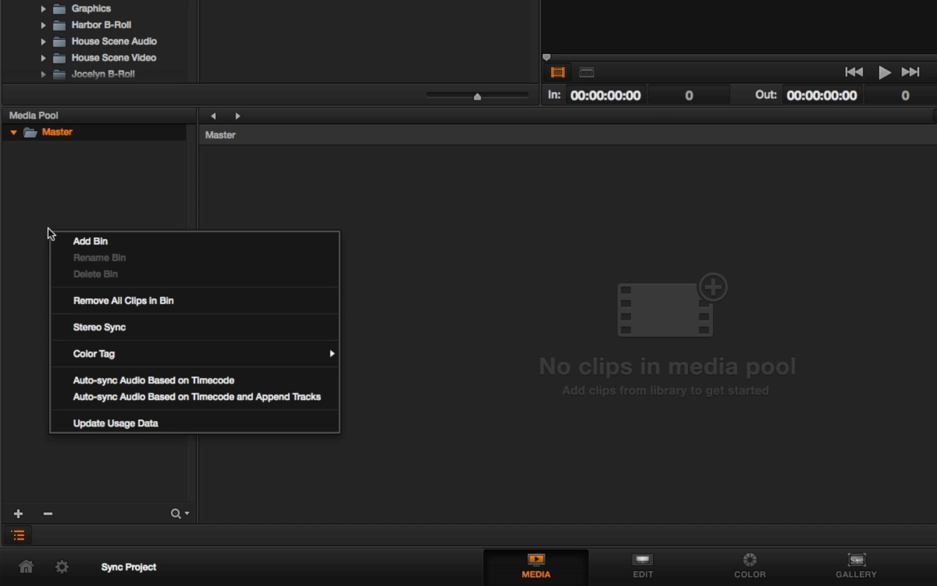
left_click(90, 241)
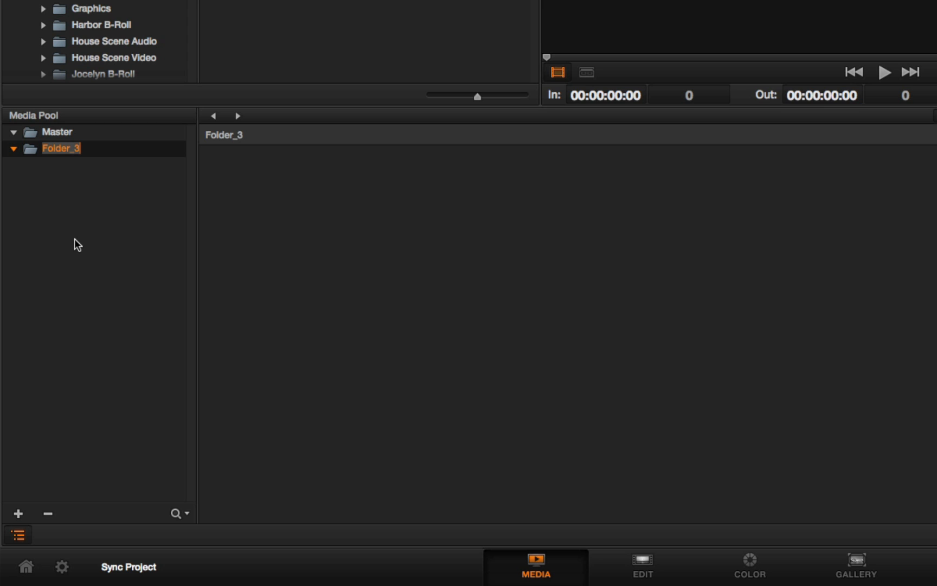
type("Bay Scene")
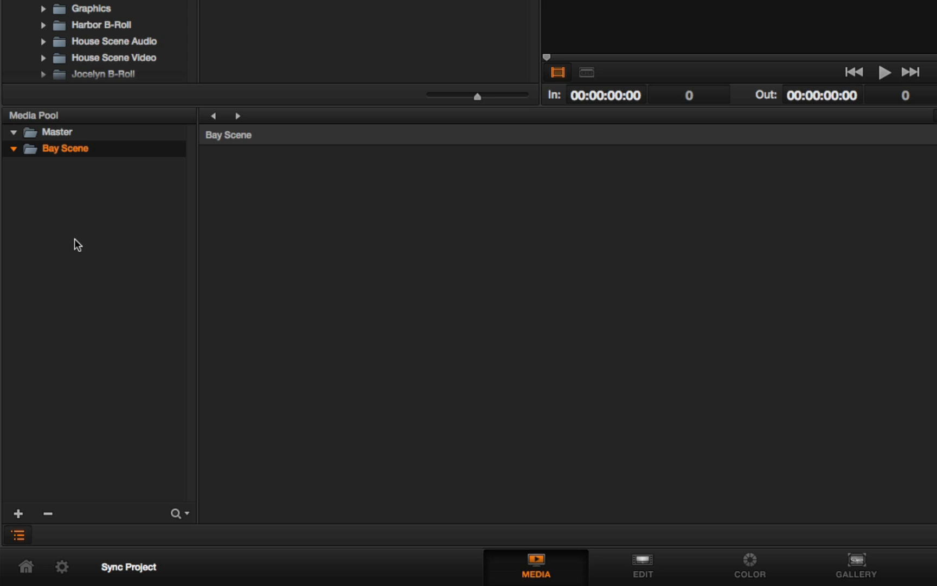
Add a sub-bin named Video inside the Bay Scene bin
right_click(80, 227)
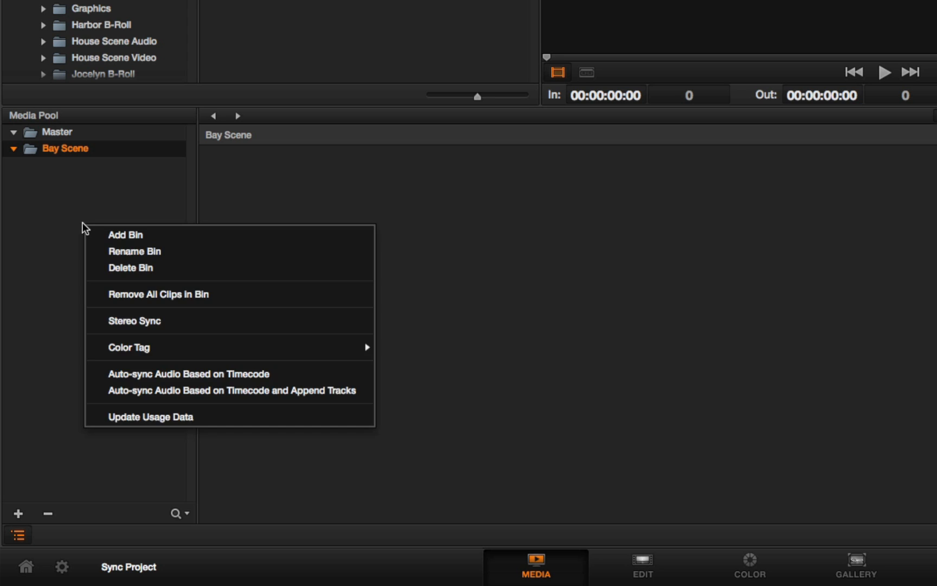
mouse_move(124, 234)
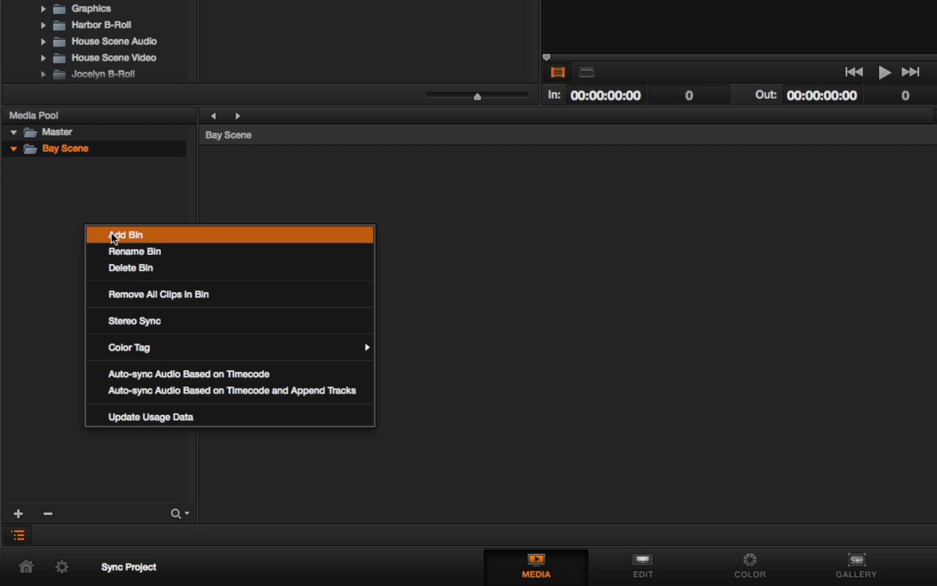
left_click(125, 234)
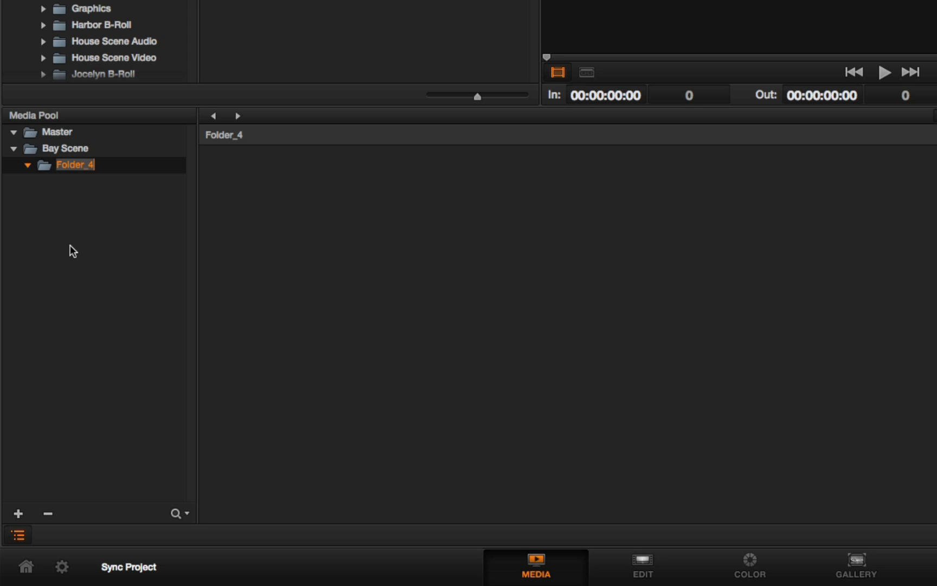
type("Video")
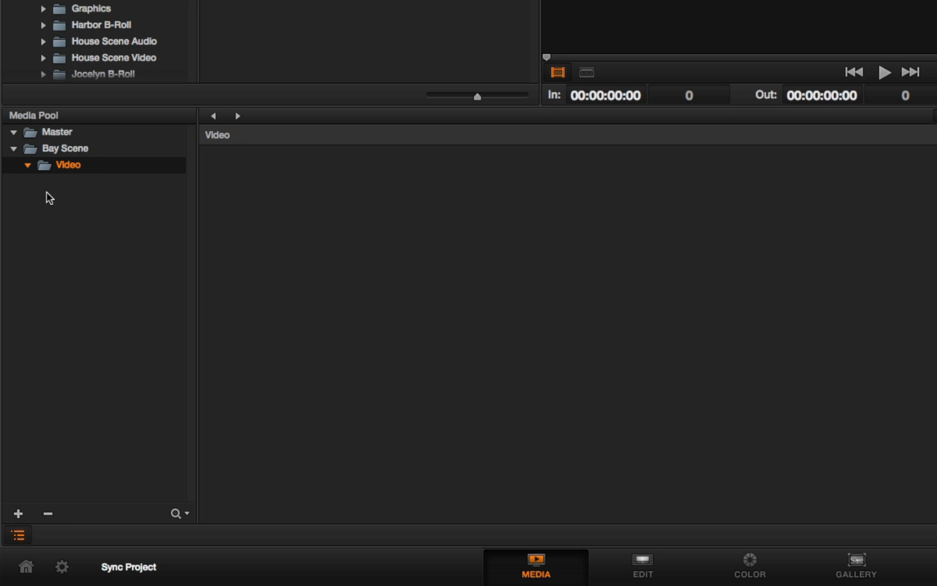
mouse_move(75, 154)
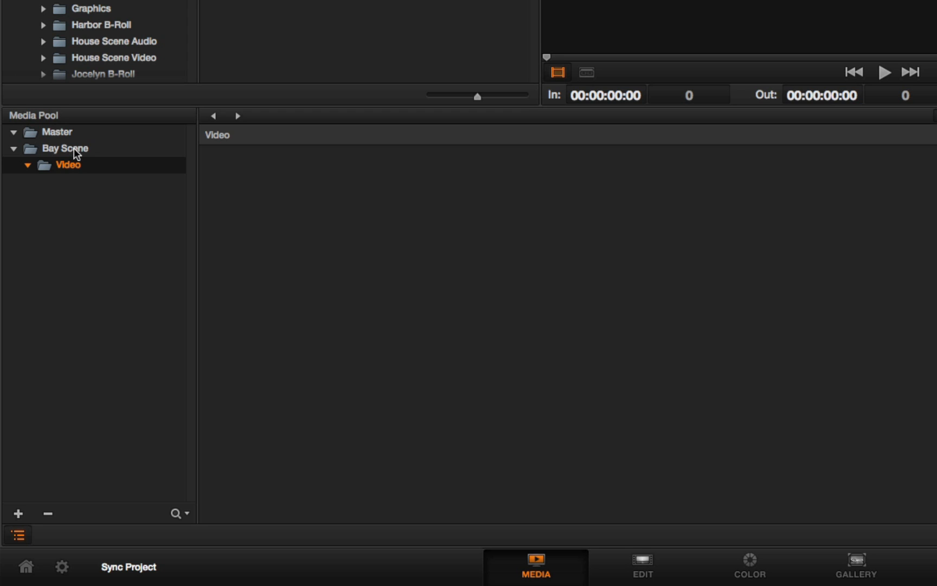
Add a second sub-bin named Audio inside Bay Scene
left_click(64, 149)
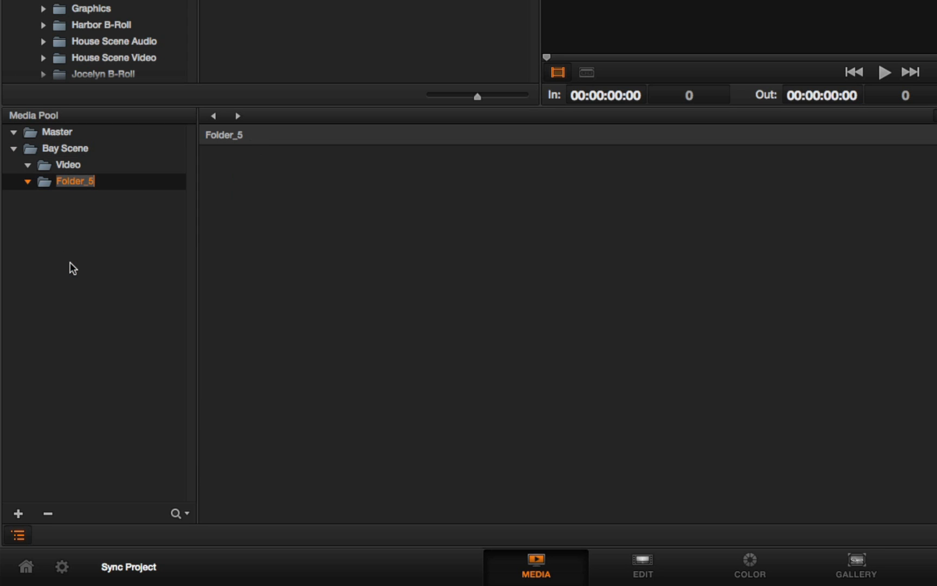
type("Audio")
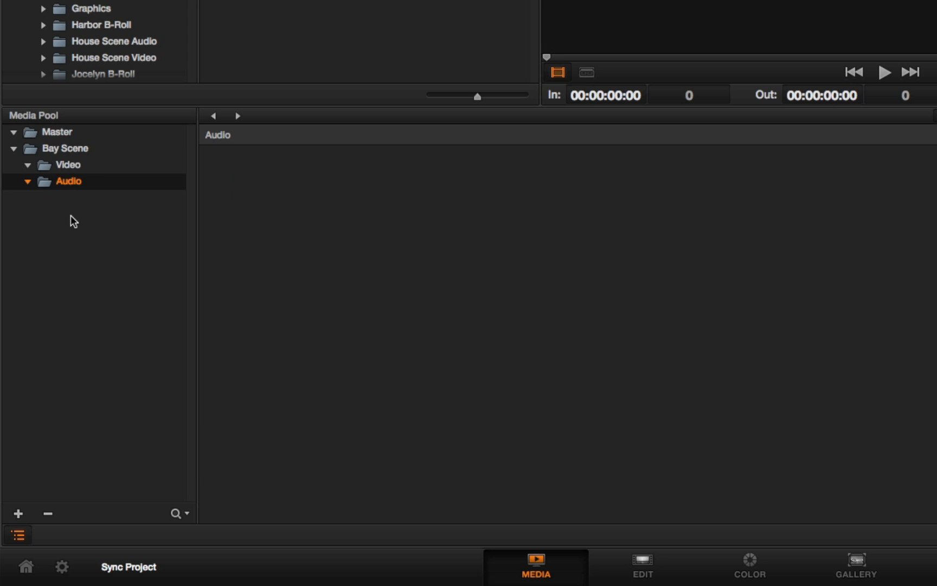
mouse_move(75, 197)
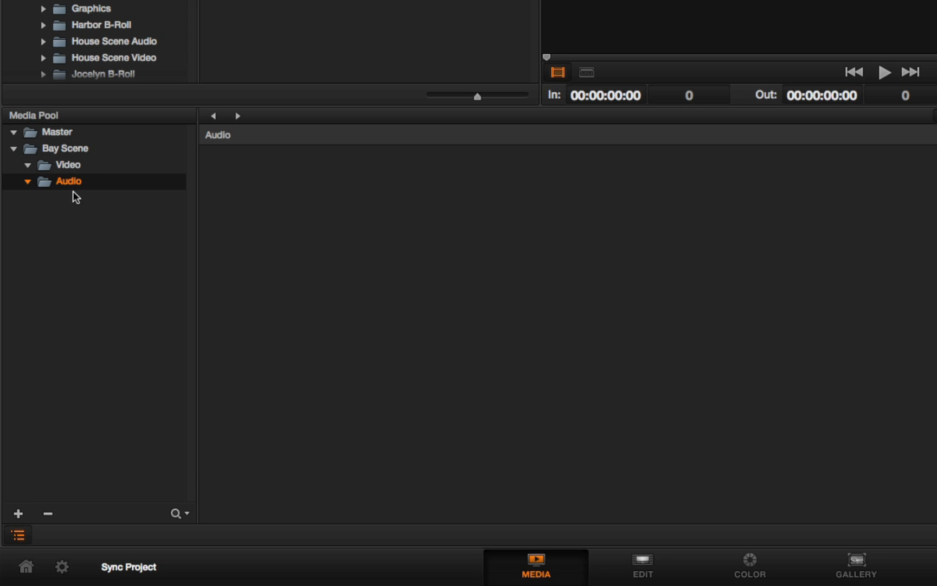
Add the Date Scene Video library folder into the Video bin, raising the frame-rate prompt
left_click(68, 165)
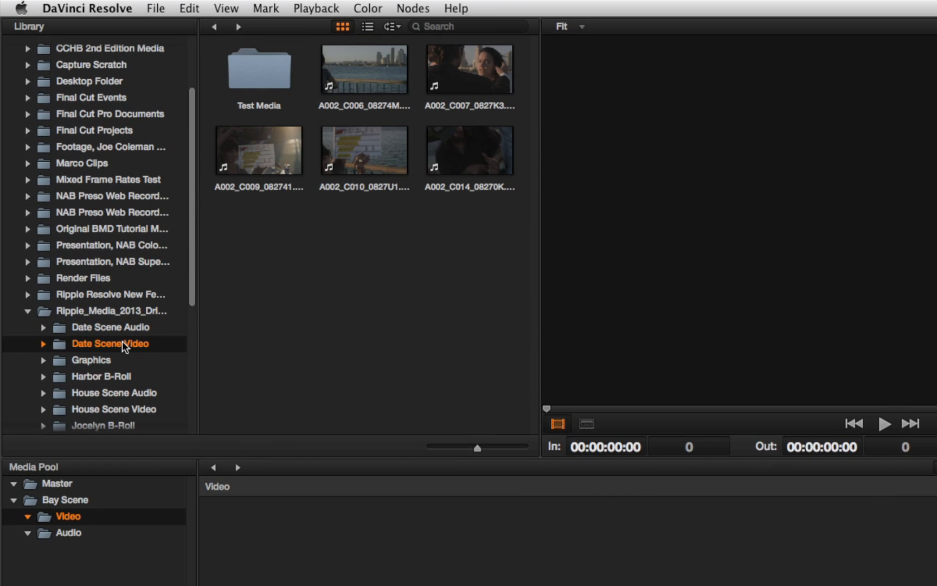
right_click(109, 342)
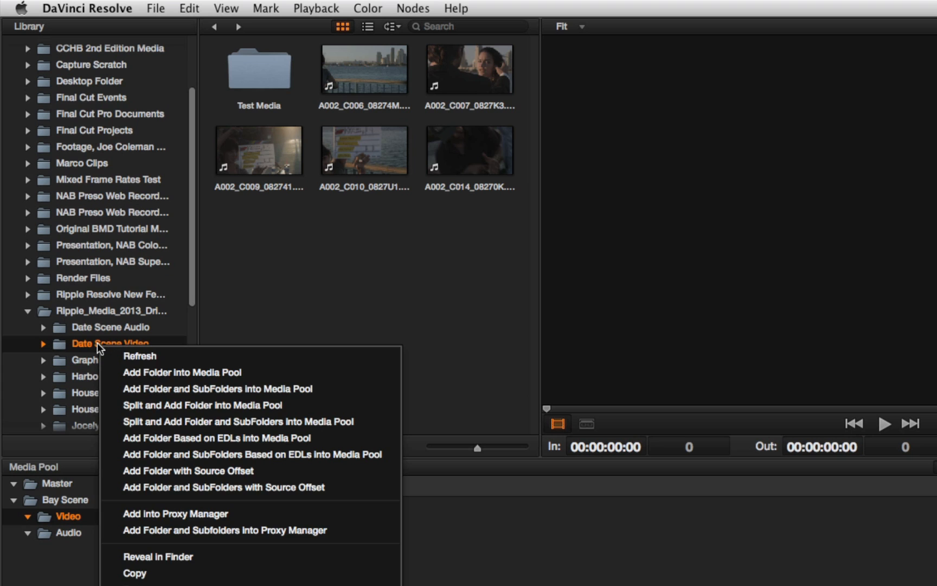
mouse_move(181, 372)
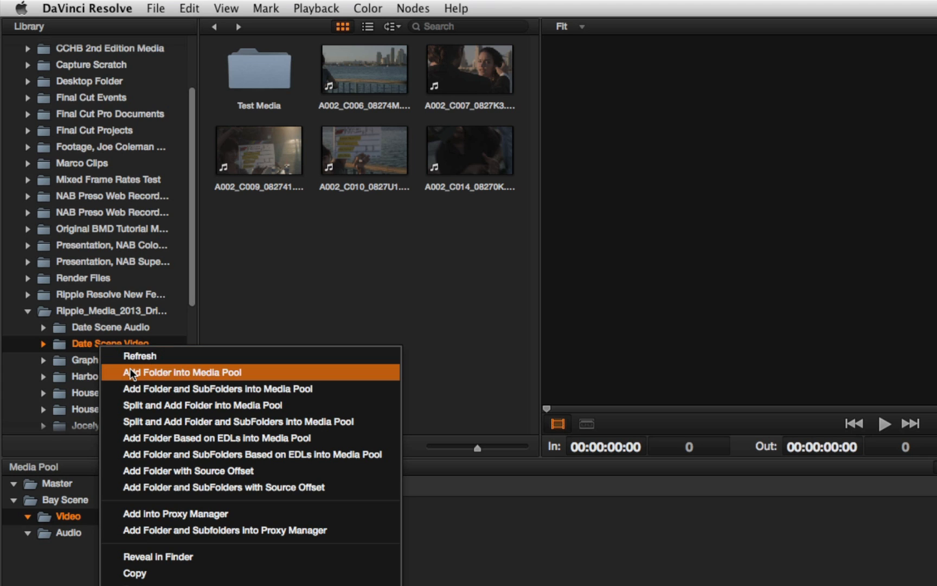
left_click(180, 373)
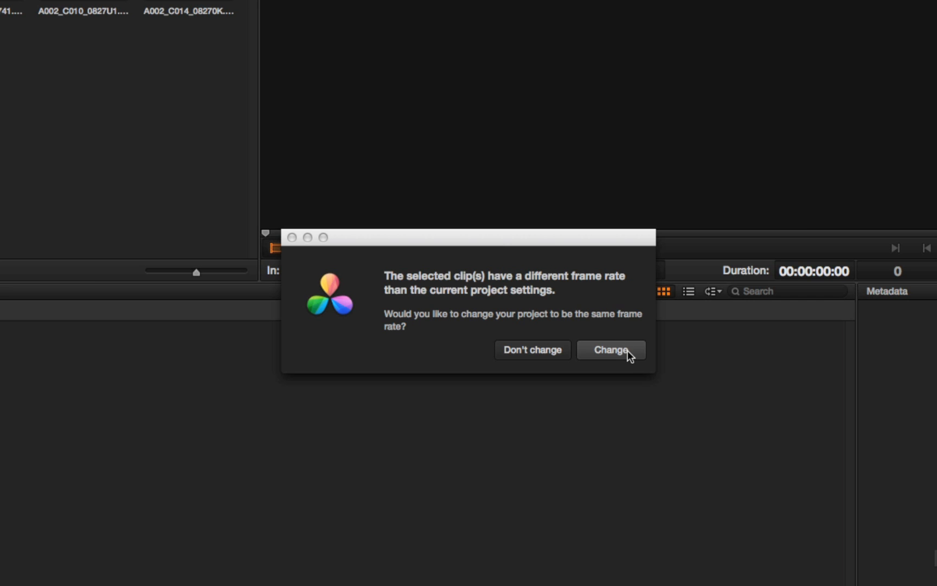
Choose Change so the project frame rate matches the five imported clips
left_click(611, 349)
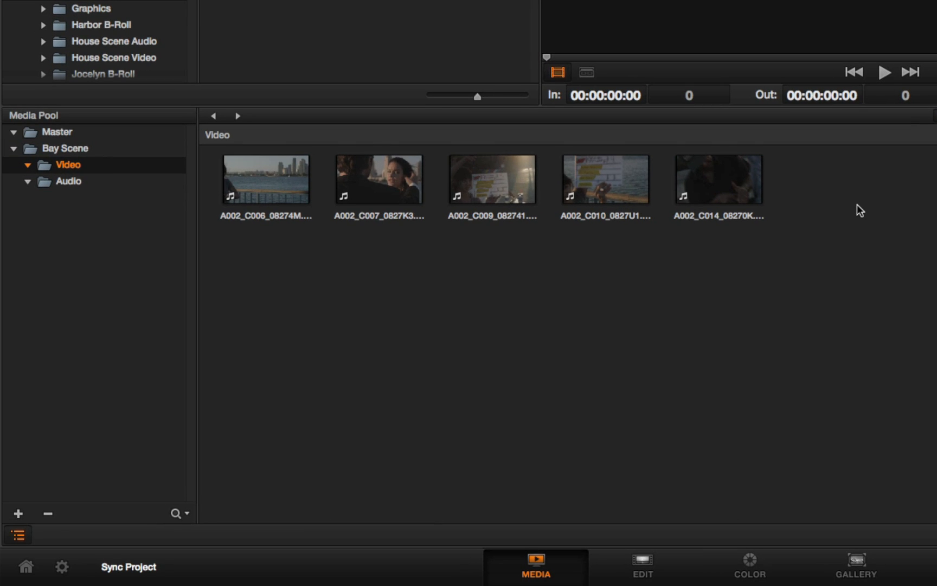
mouse_move(820, 221)
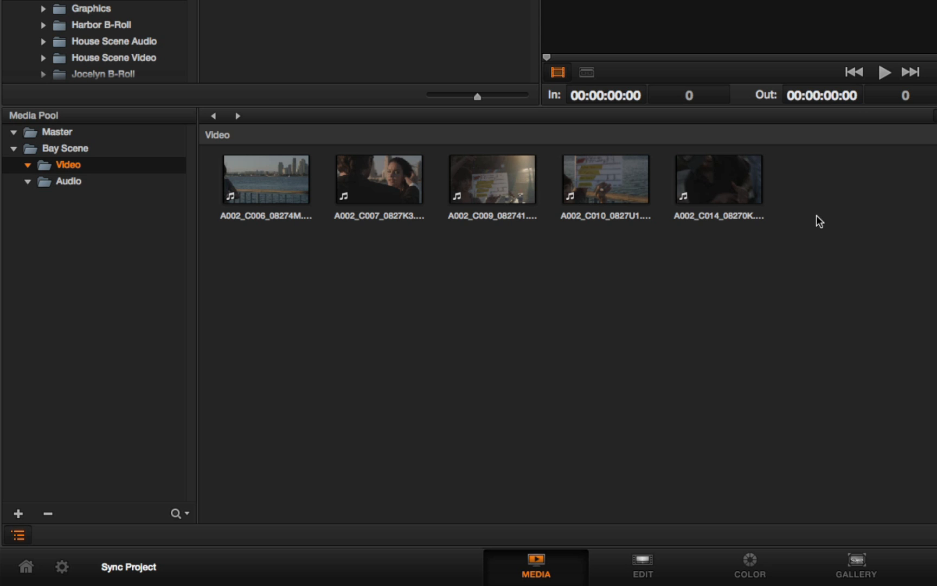